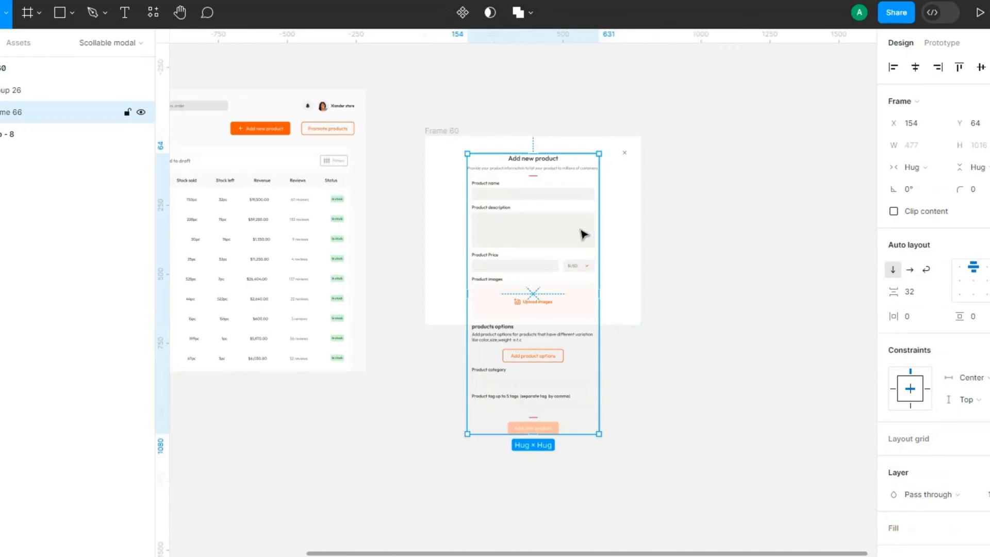
Select the outer modal frame and add auto layout so it hugs the form at 670 wide
click(442, 131)
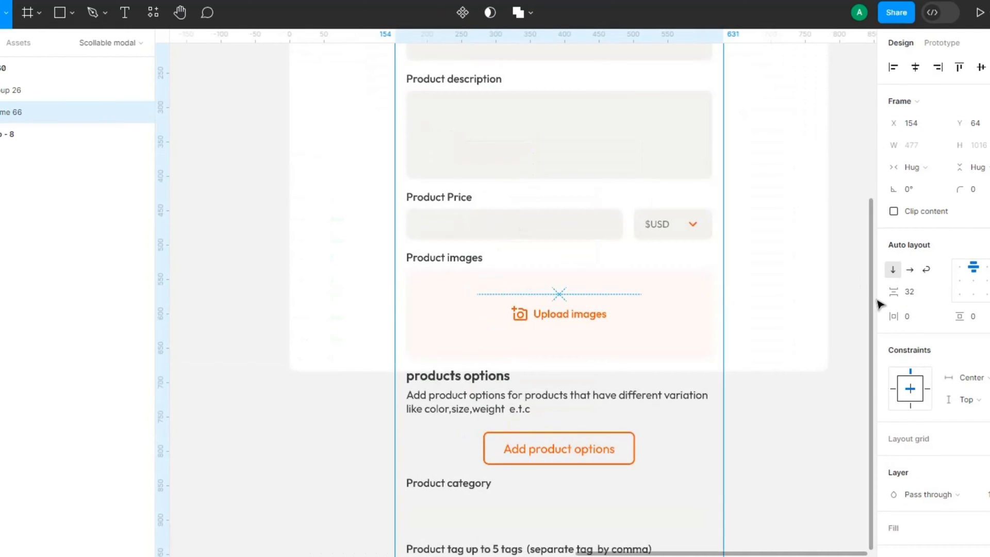
scroll(up, 3)
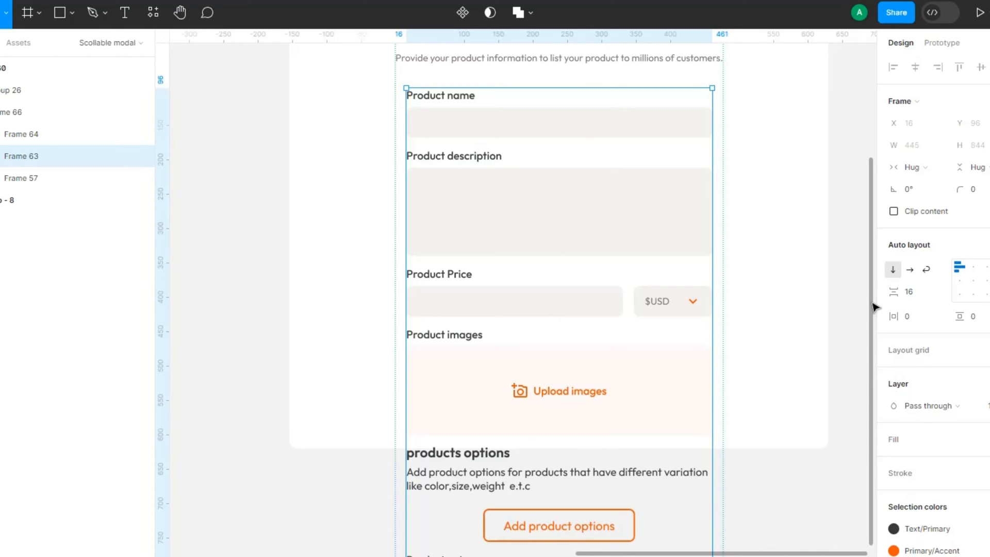
scroll(up, 3)
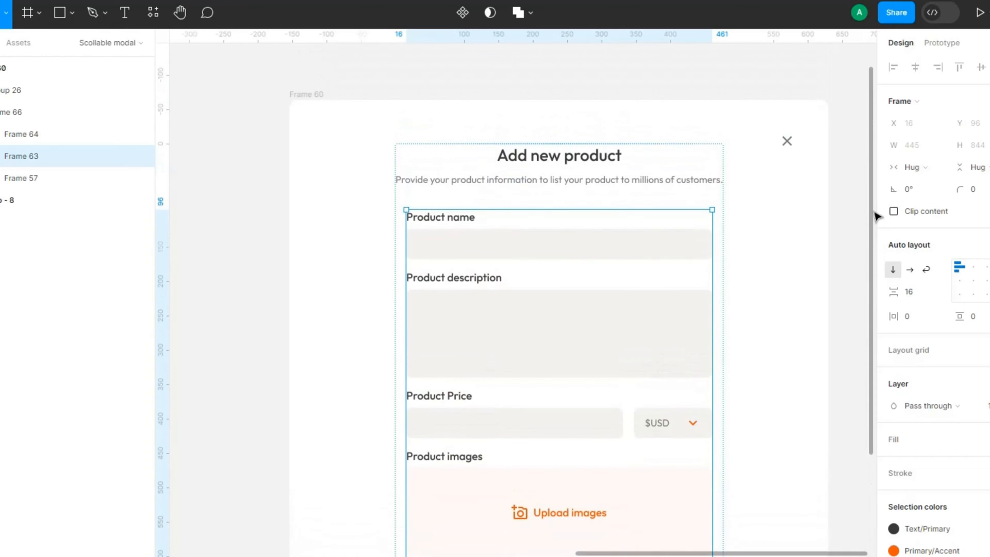
mouse_move(574, 152)
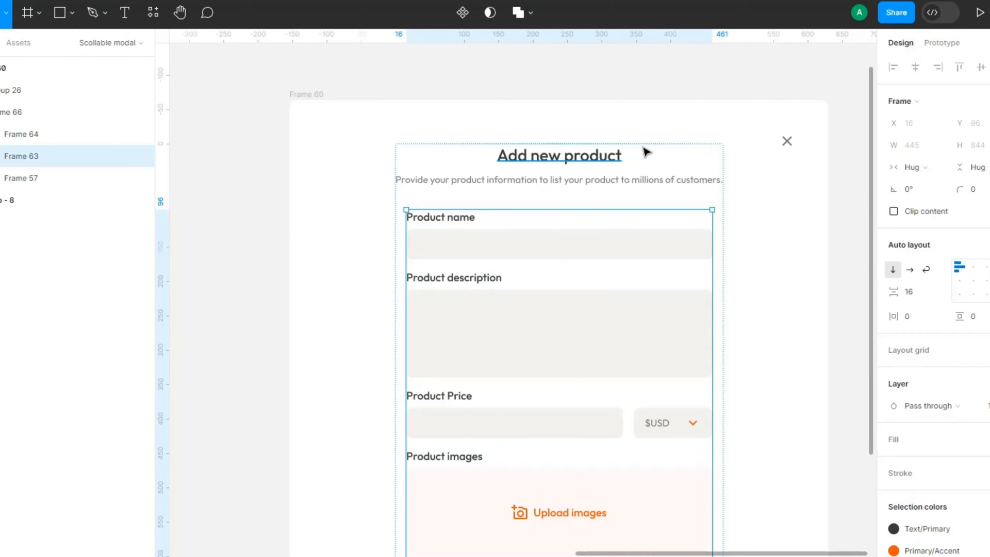
click(558, 154)
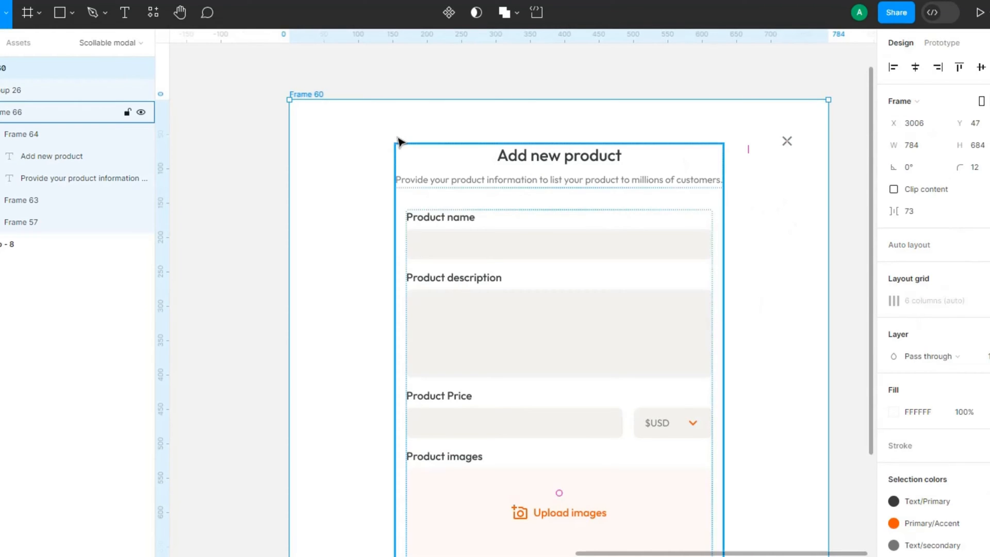
mouse_move(582, 203)
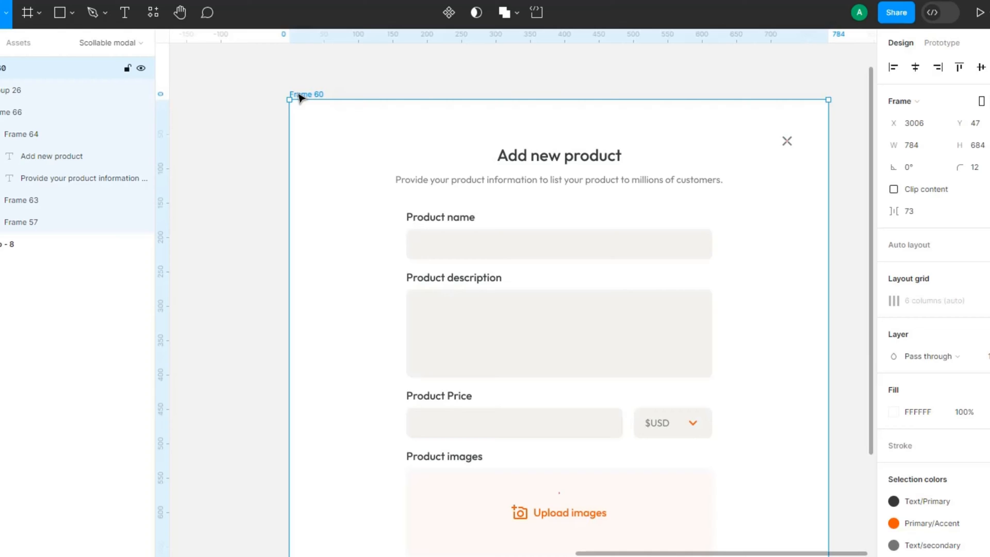
mouse_move(302, 99)
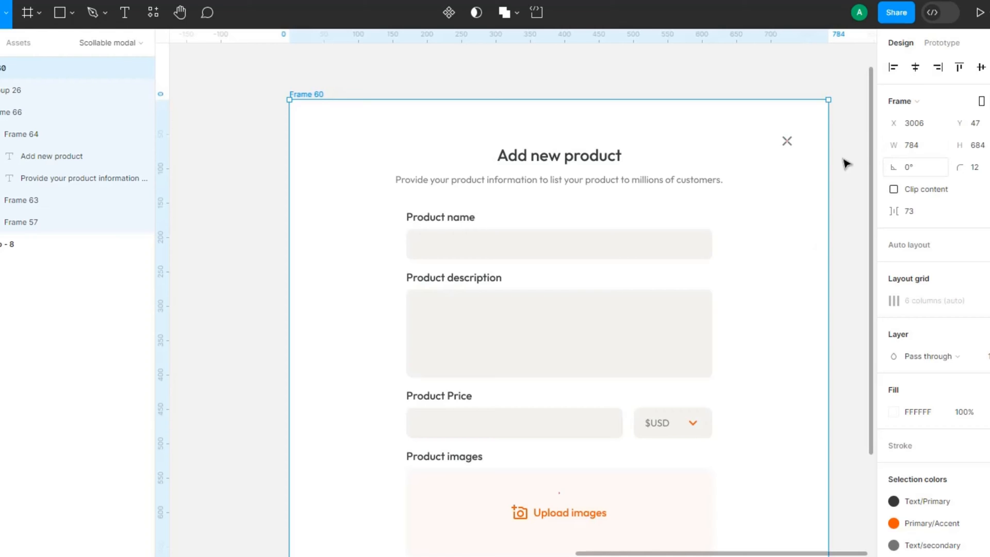
scroll(down, 3)
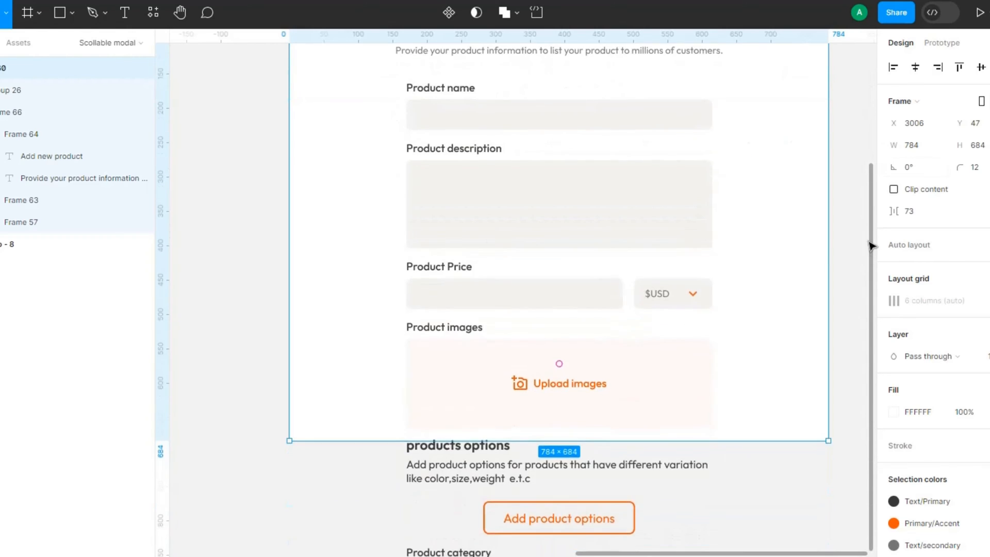
scroll(up, 3)
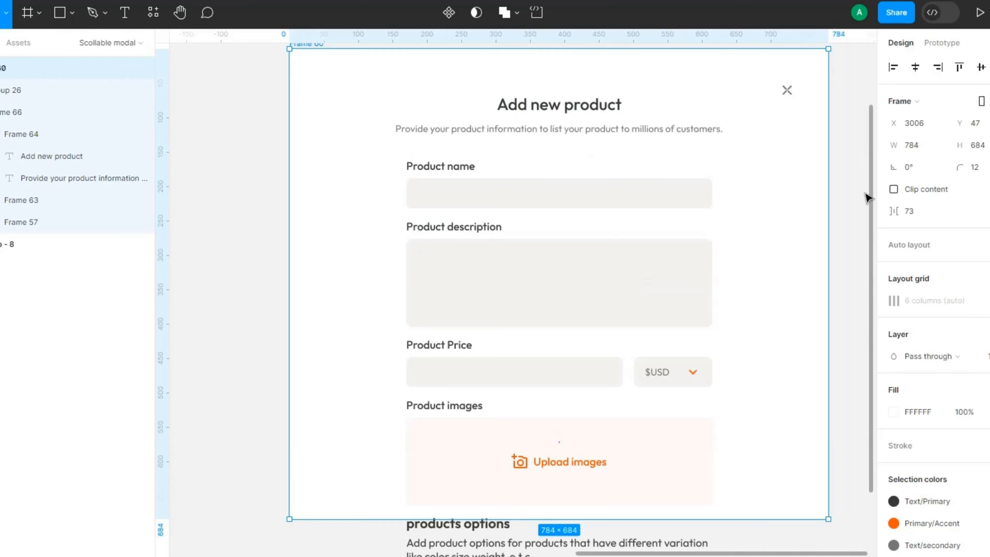
mouse_move(961, 213)
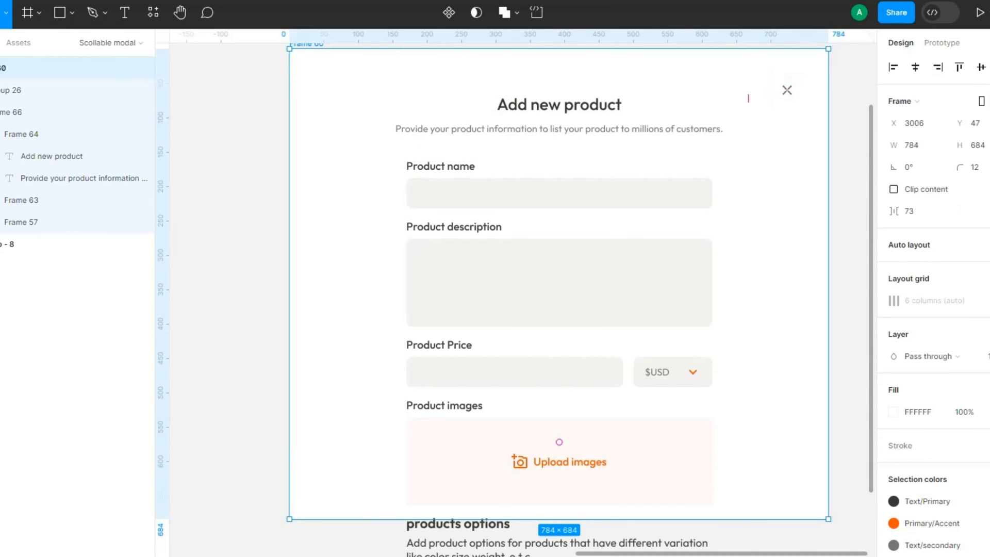
key(shift+a)
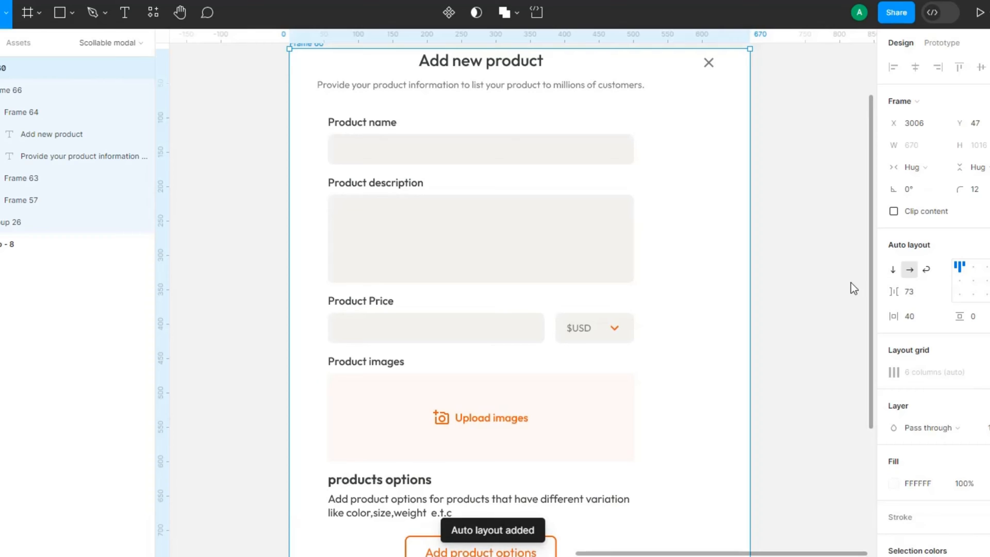
mouse_move(922, 188)
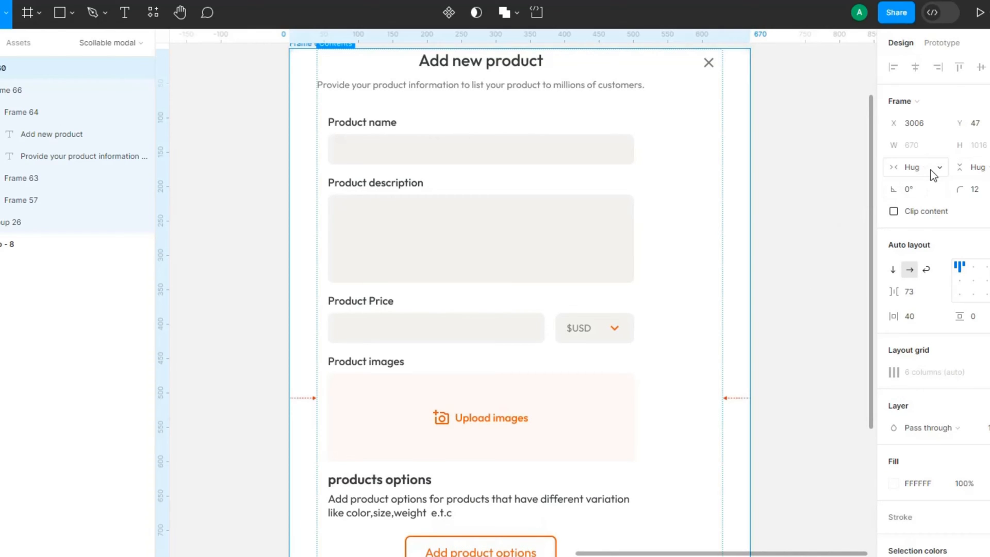
mouse_move(916, 166)
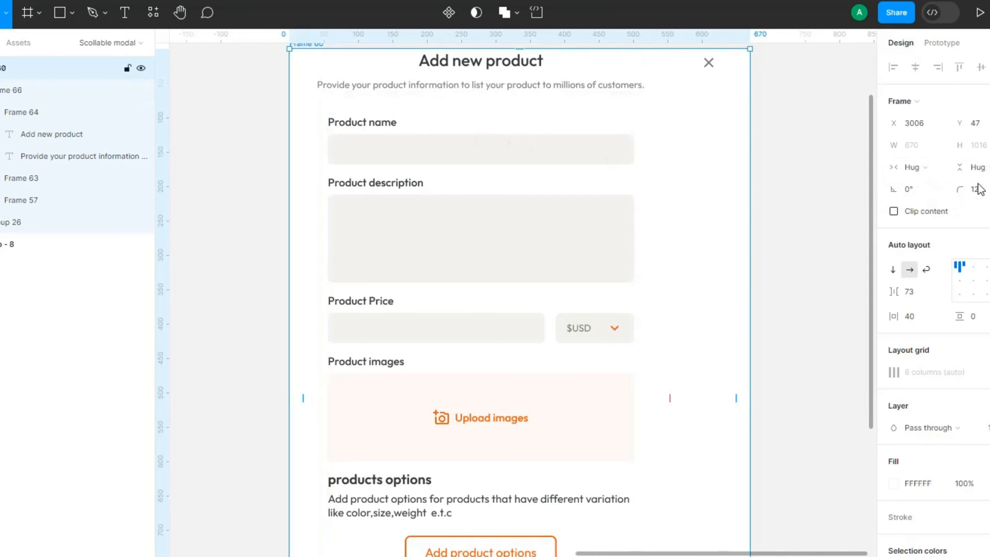
mouse_move(706, 76)
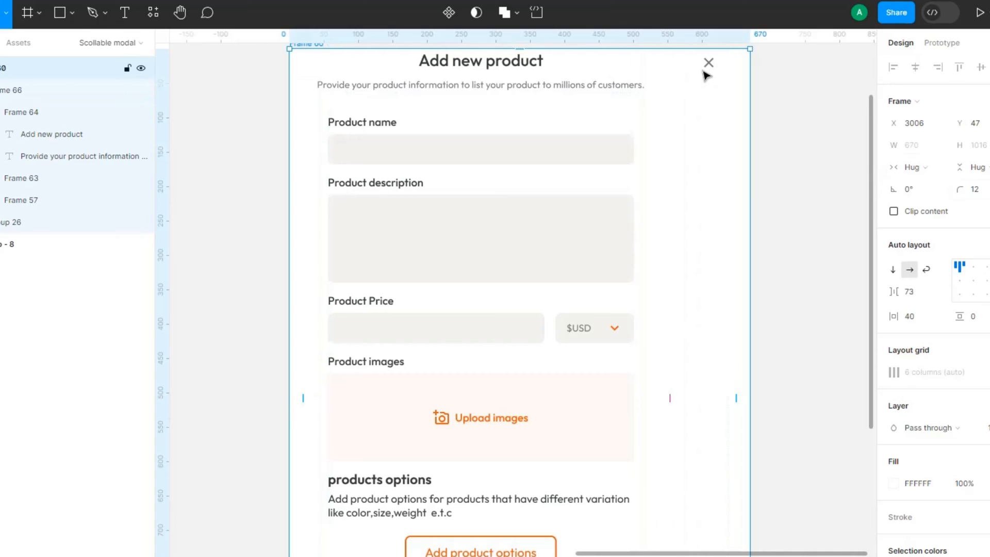
click(708, 63)
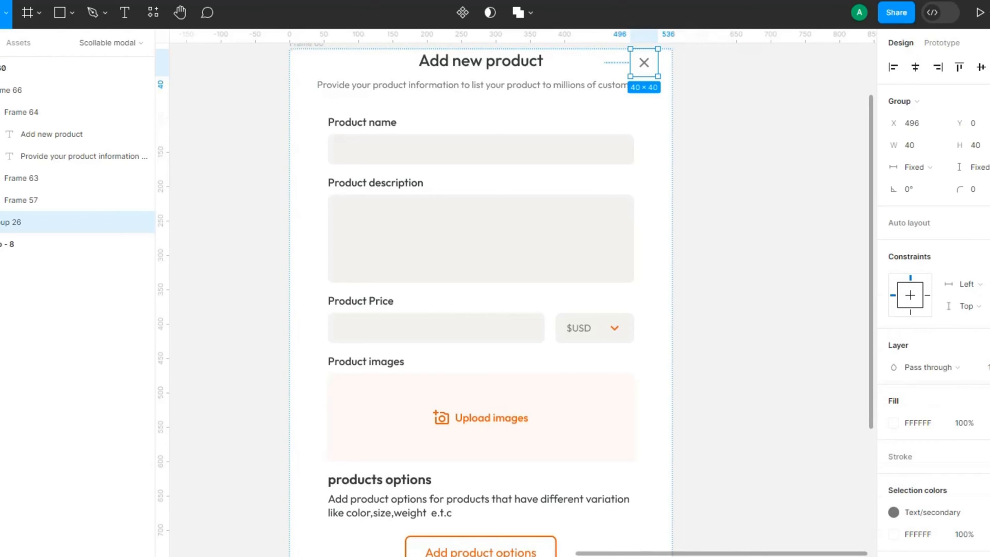
mouse_move(814, 256)
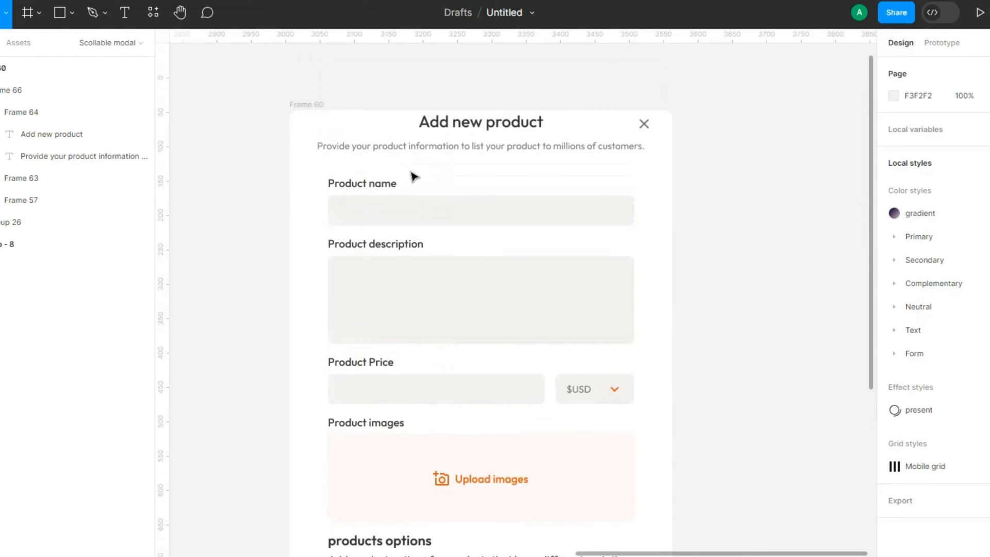
Change the modal frame's width from hug to a fixed 784 px
click(307, 104)
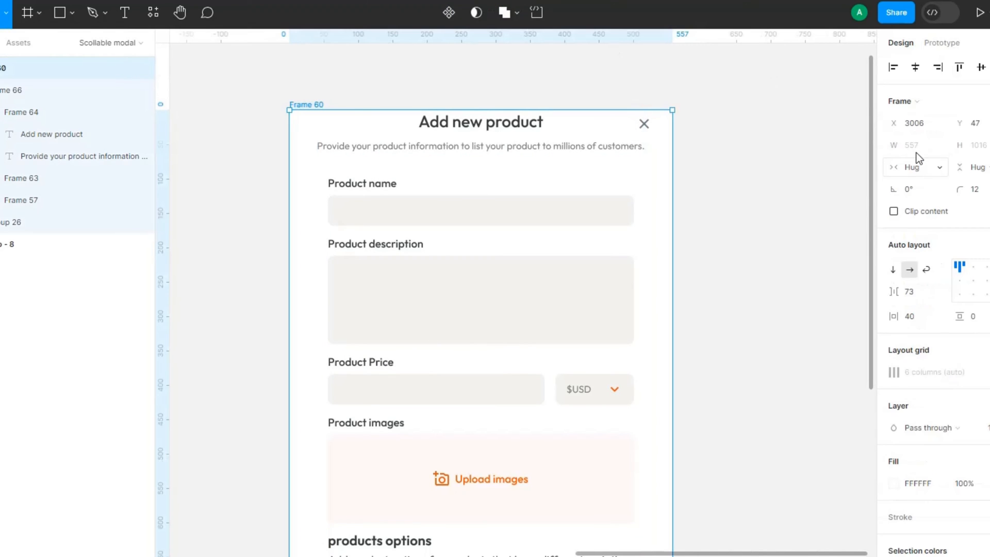
click(913, 166)
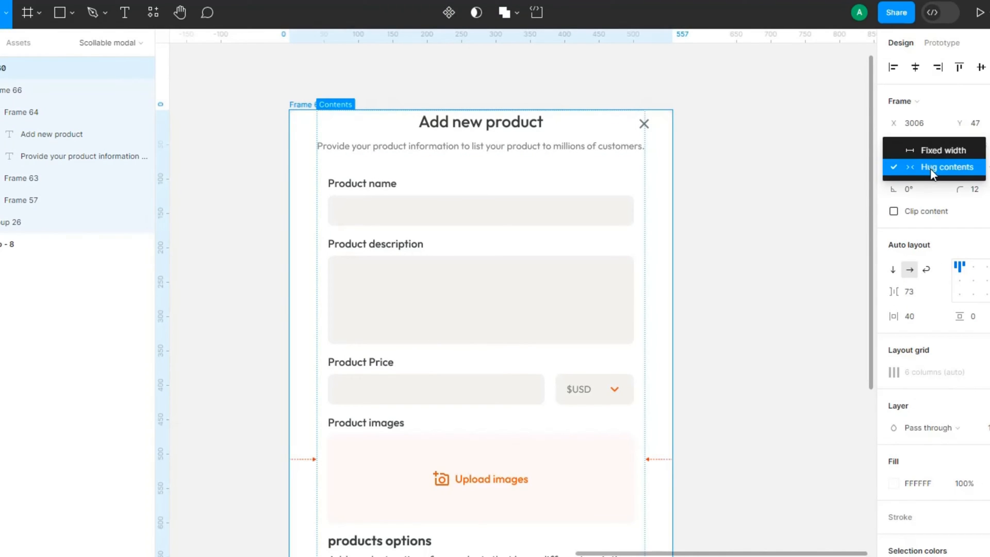
click(943, 149)
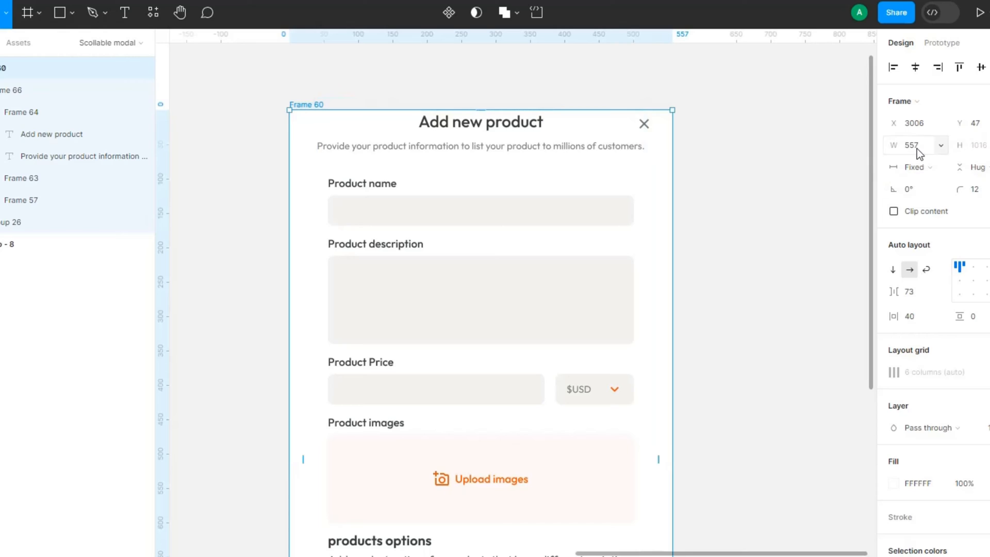
triple_click(912, 146)
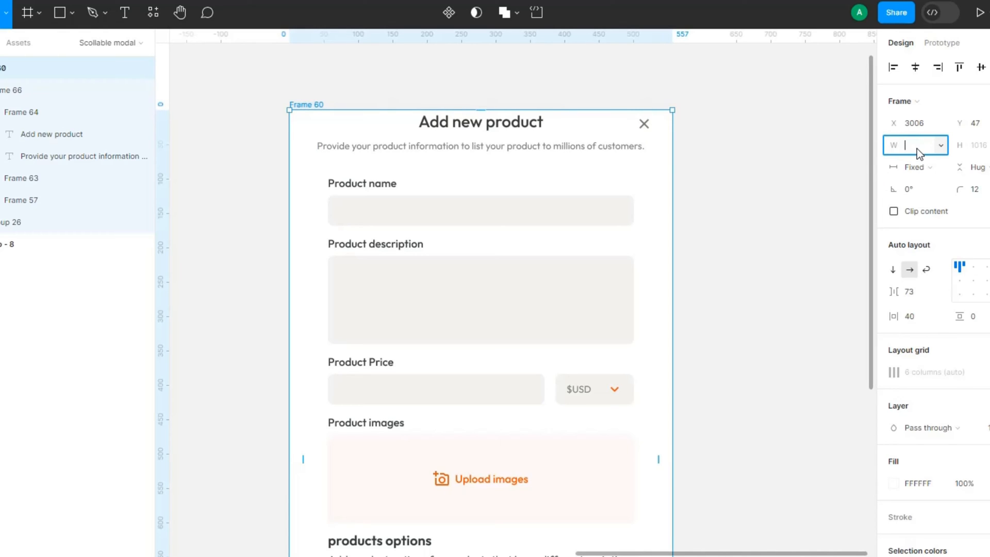
text(fix)
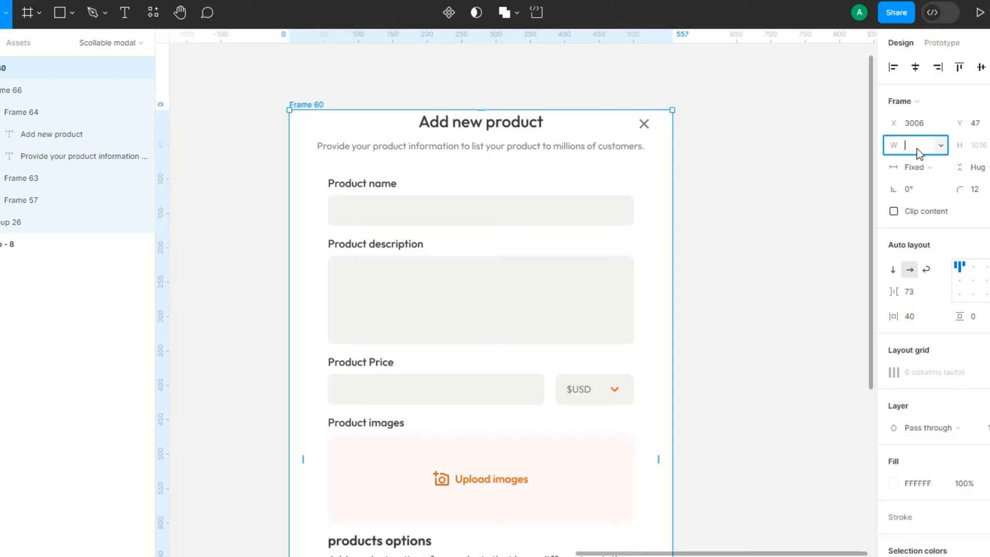
text(784)
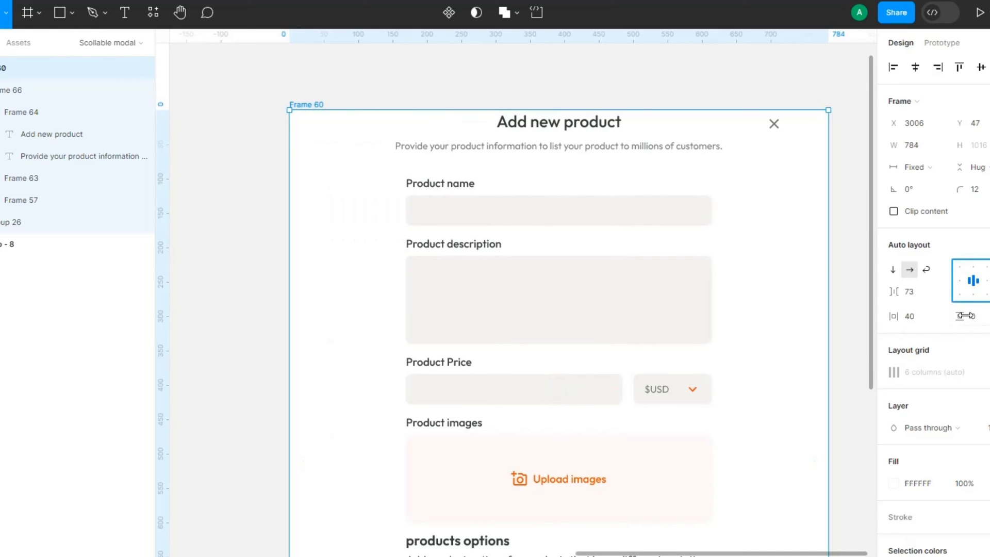
Give the modal individual padding: 64 top, 40 on the sides and bottom
click(966, 315)
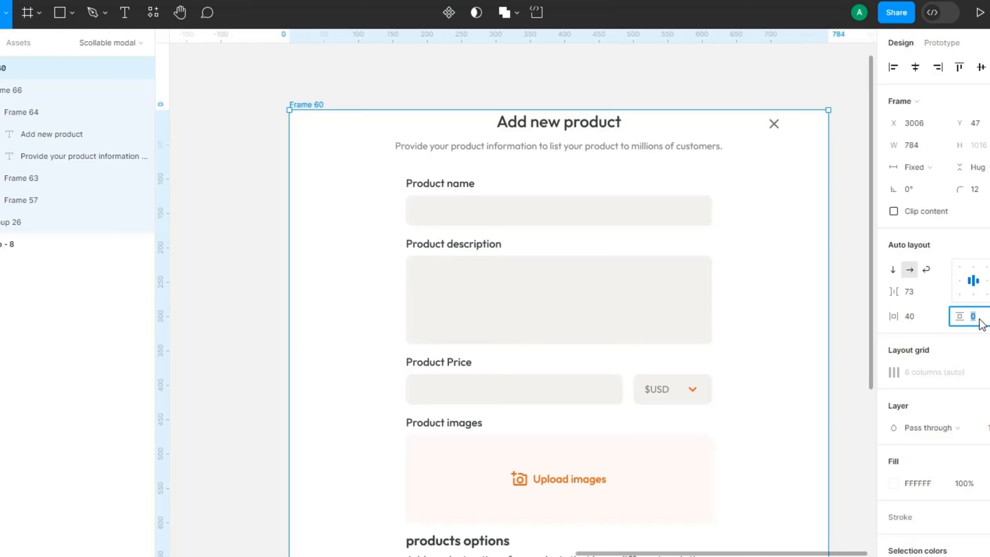
text(64)
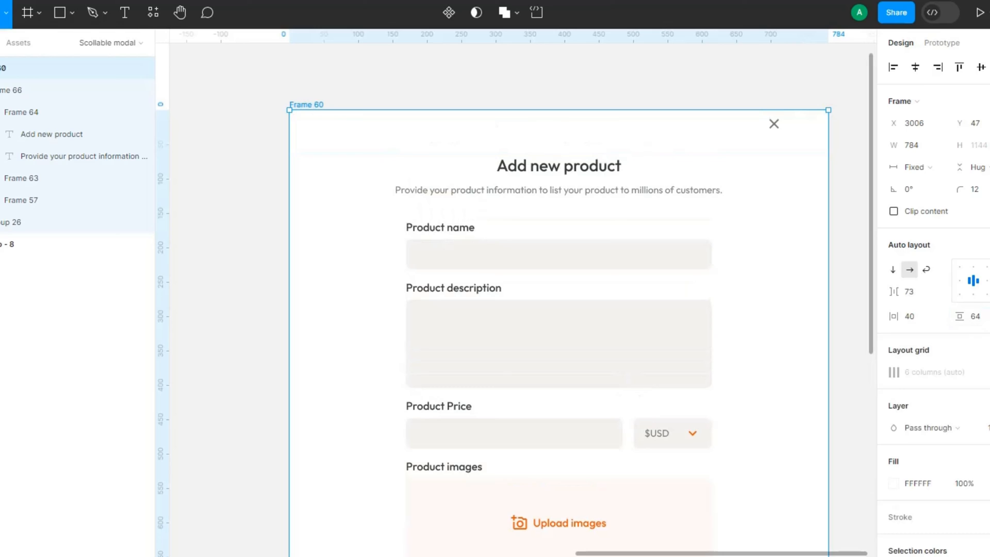
click(972, 338)
text(40)
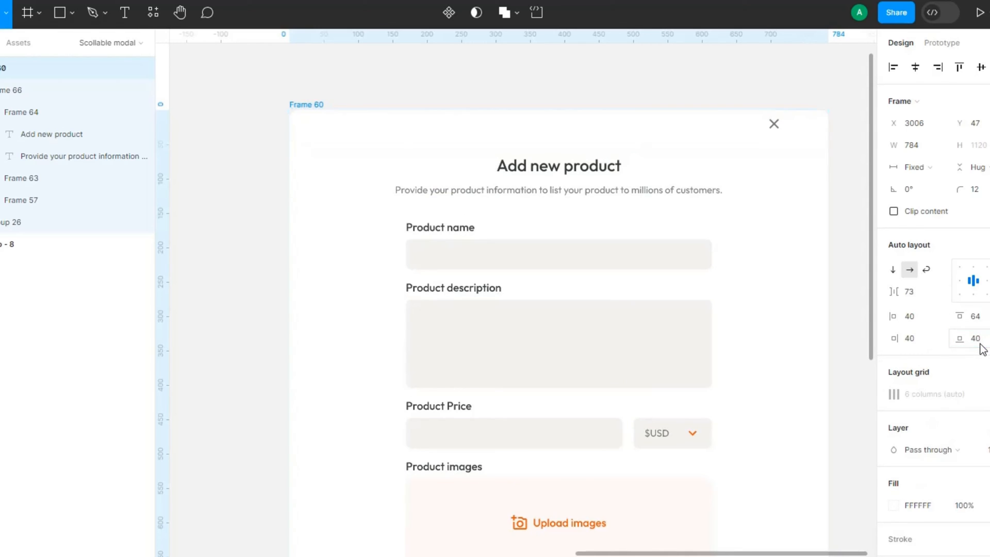
click(774, 124)
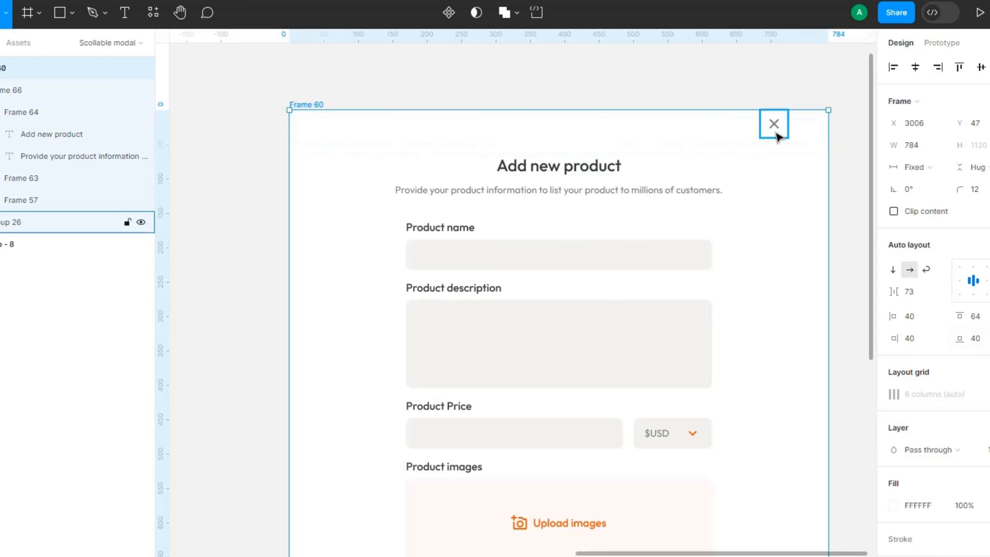
click(773, 123)
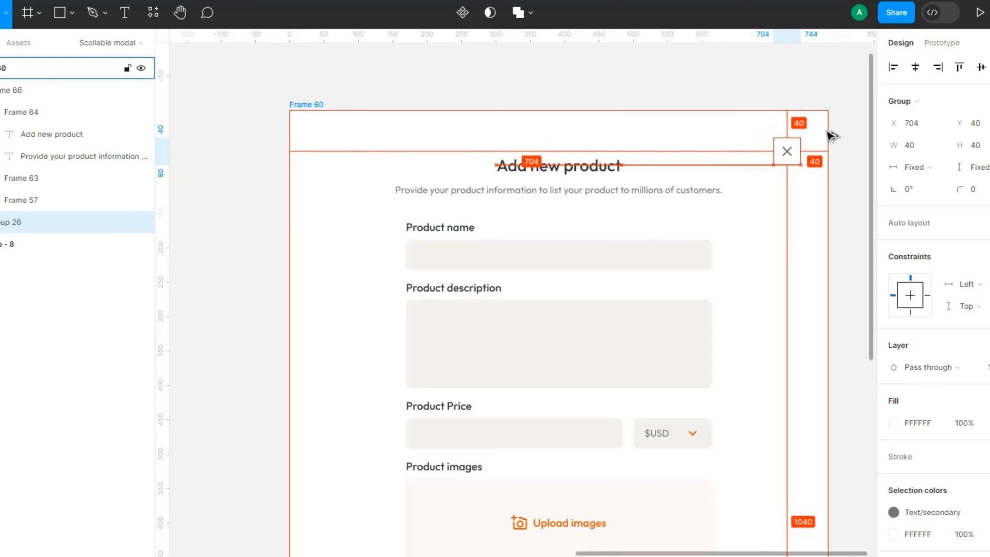
Pin the 40×40 close X to the modal's top-right corner, 40 px from both edges
click(787, 151)
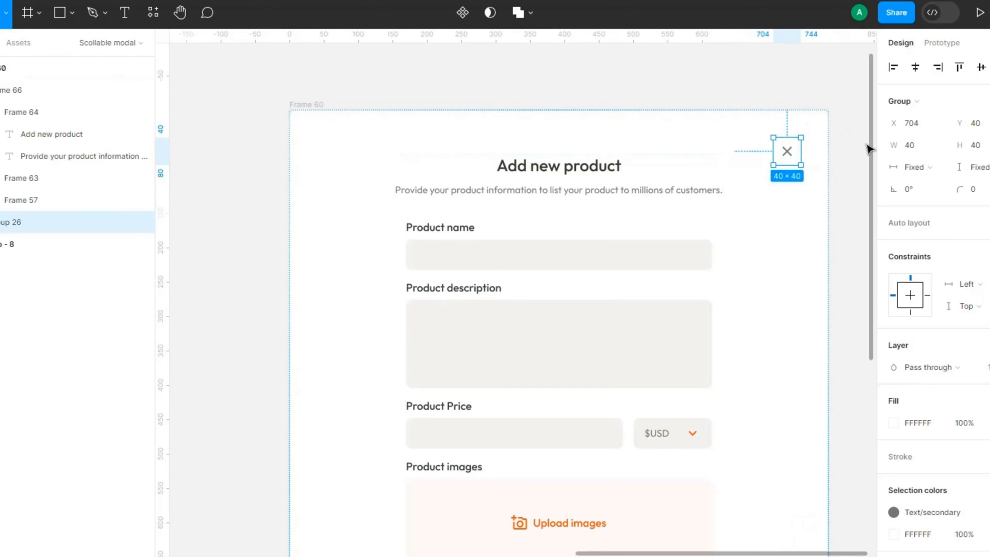
scroll(down, 3)
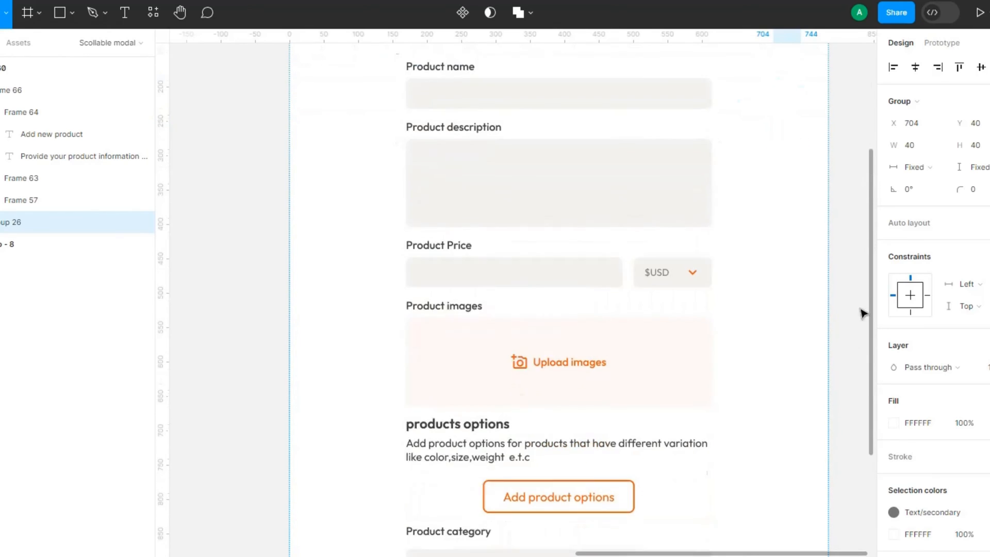
scroll(down, 3)
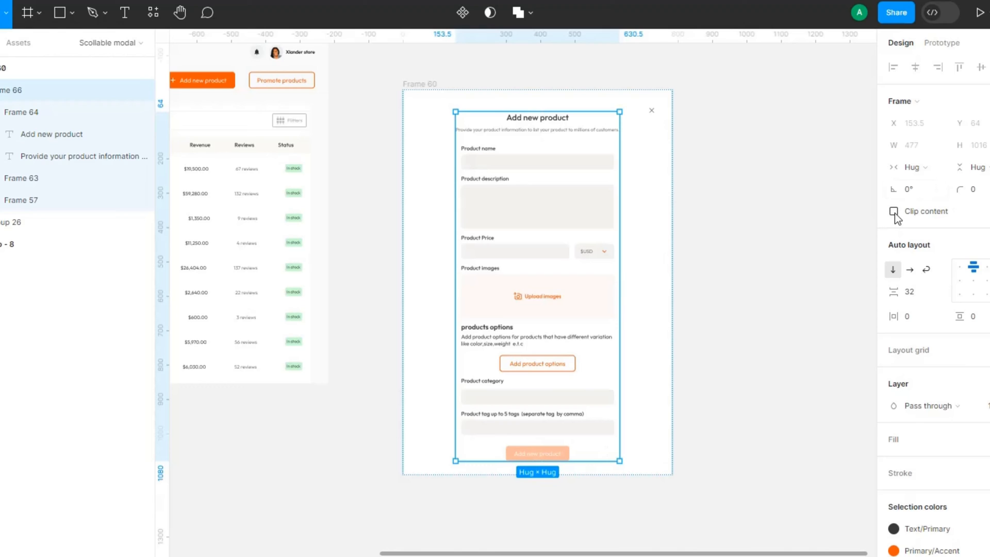
Turn on Clip content for the form content frame Frame 66
click(894, 211)
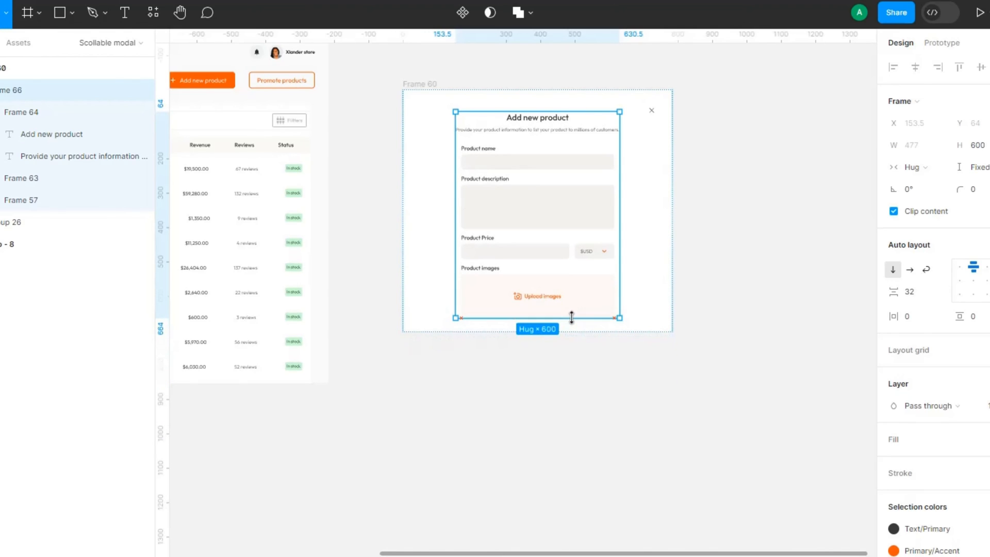
mouse_move(571, 316)
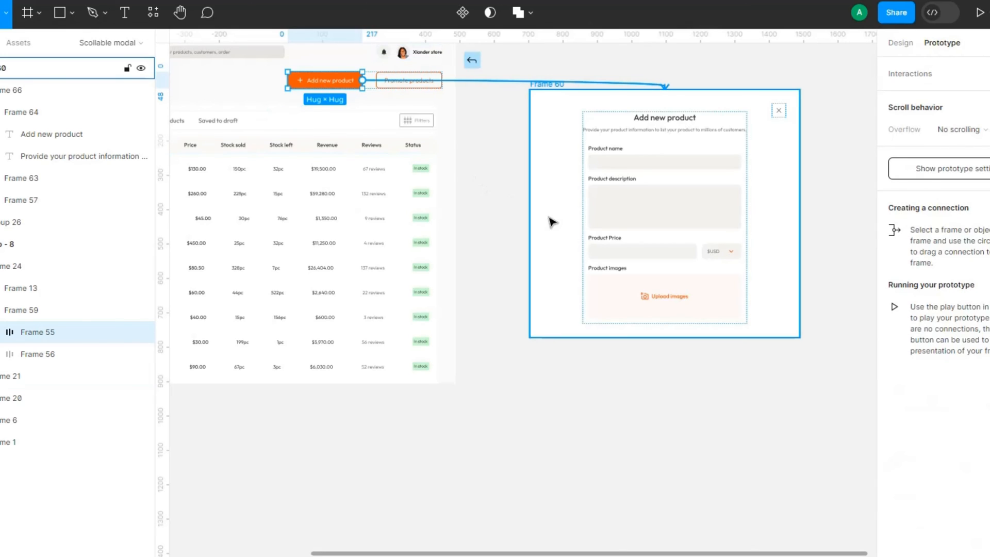
Change the button's click action to Open overlay, centered, with a 40% black background
click(363, 80)
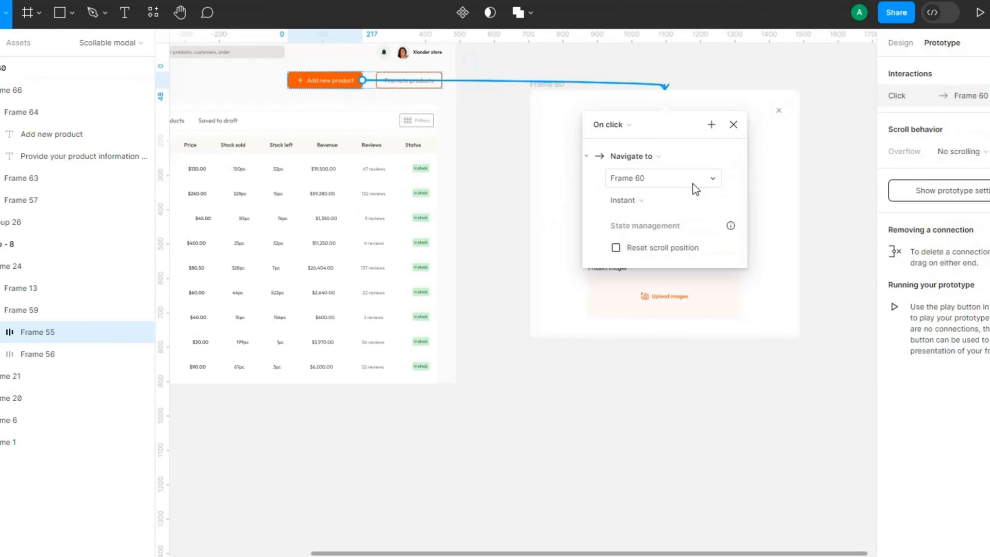
click(625, 156)
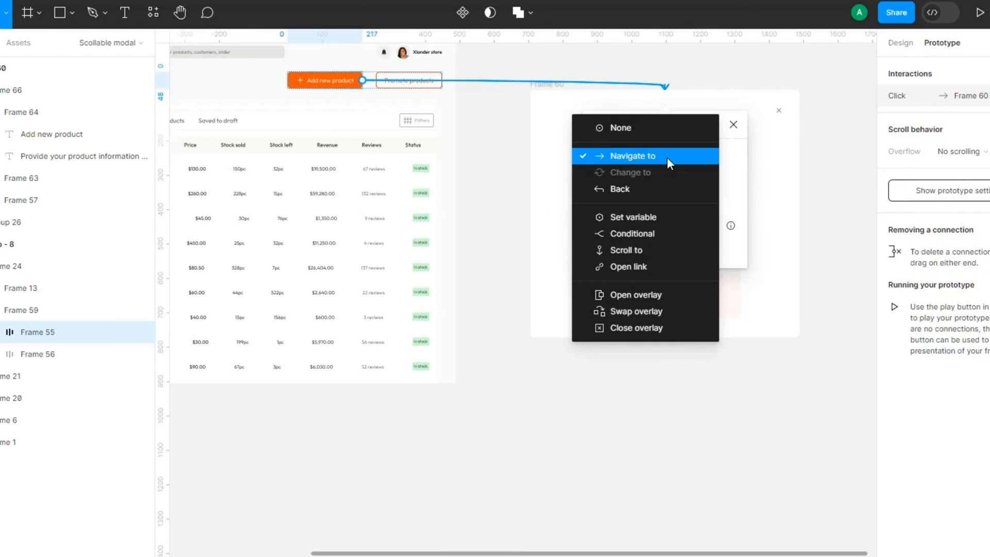
mouse_move(645, 295)
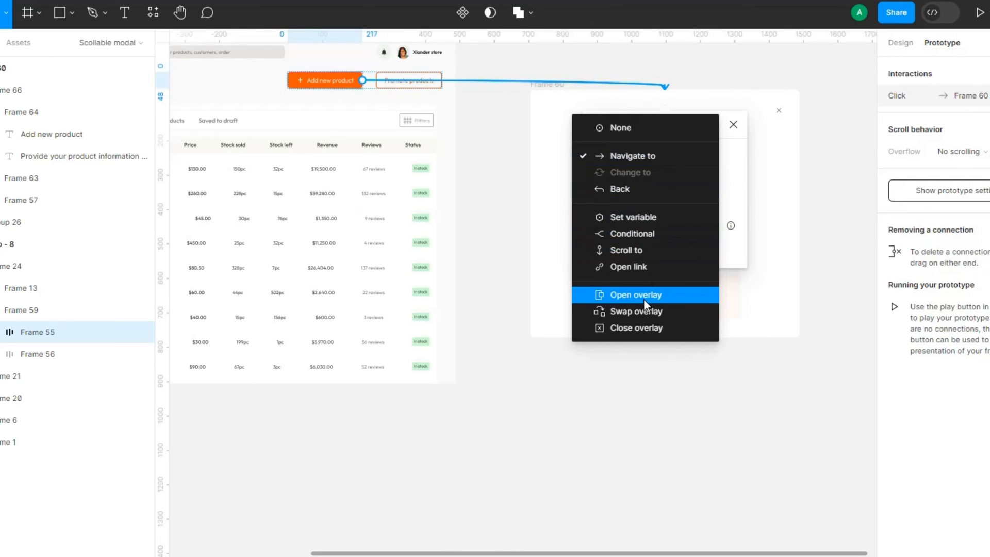
click(636, 295)
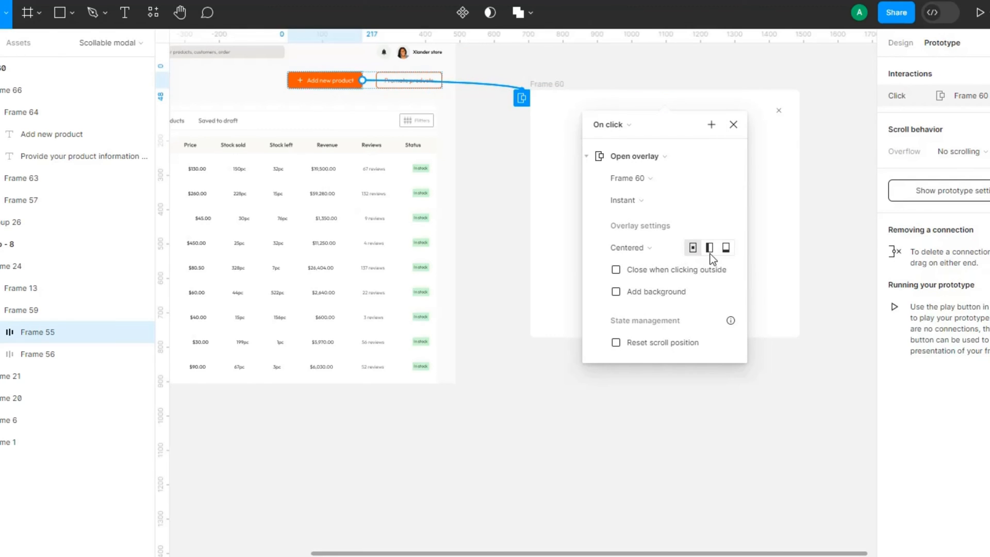
mouse_move(619, 301)
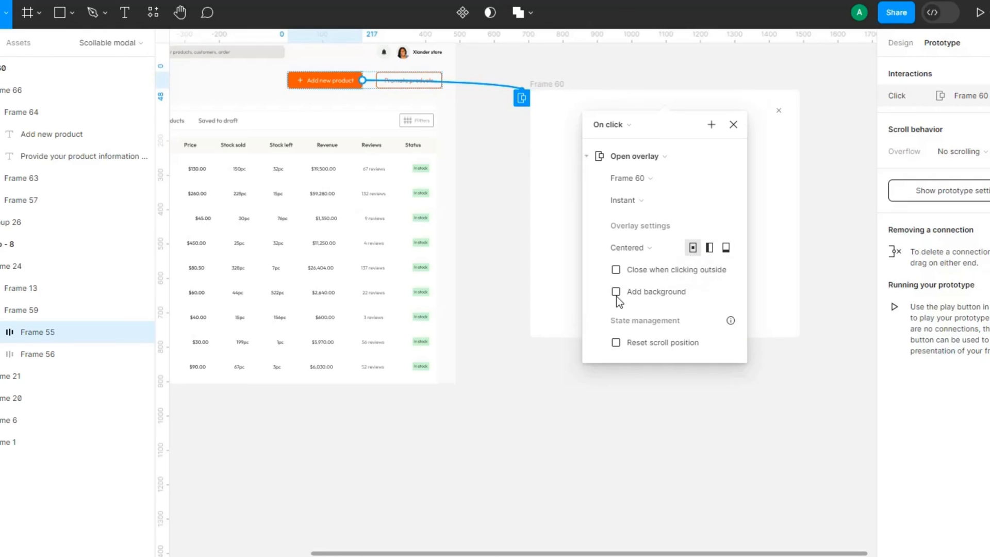
click(616, 291)
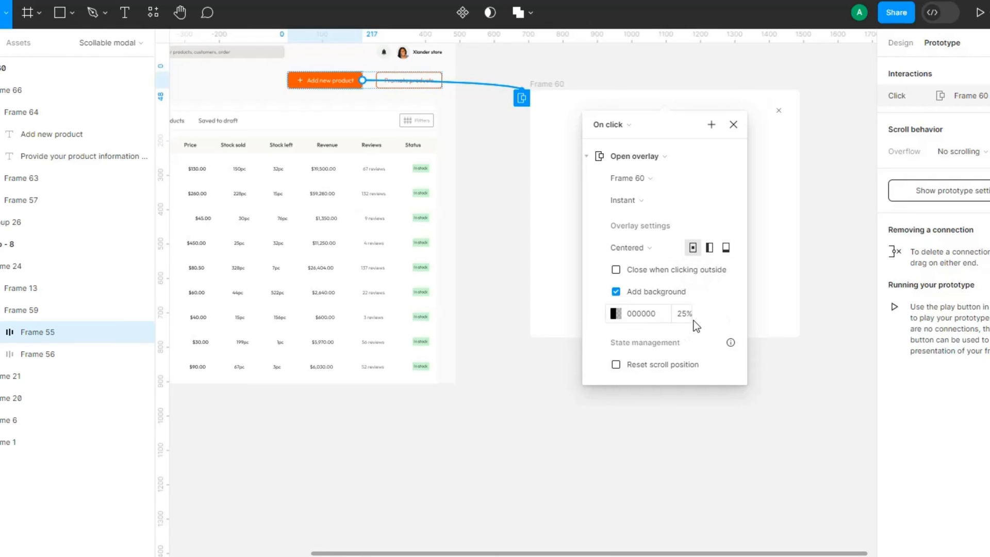
click(638, 313)
text(40)
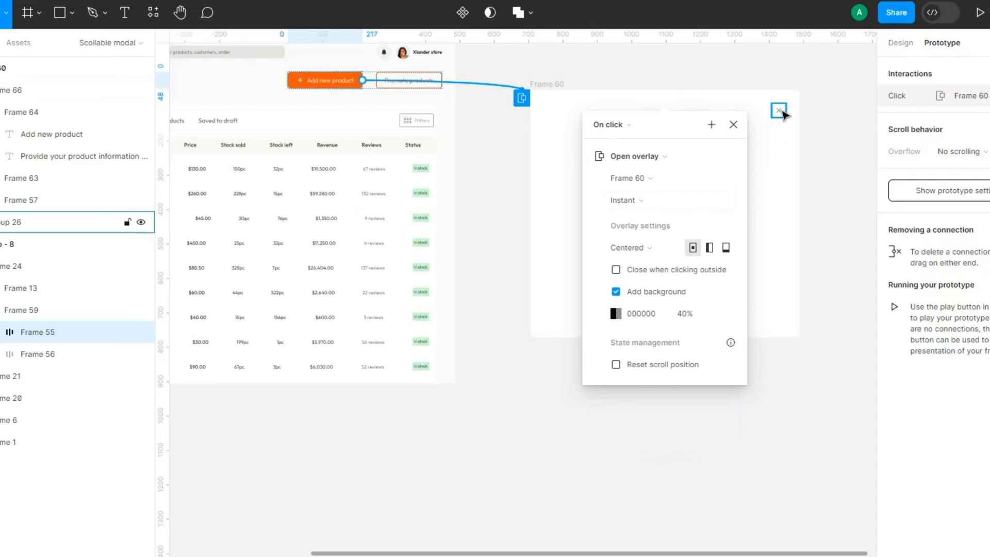
click(778, 111)
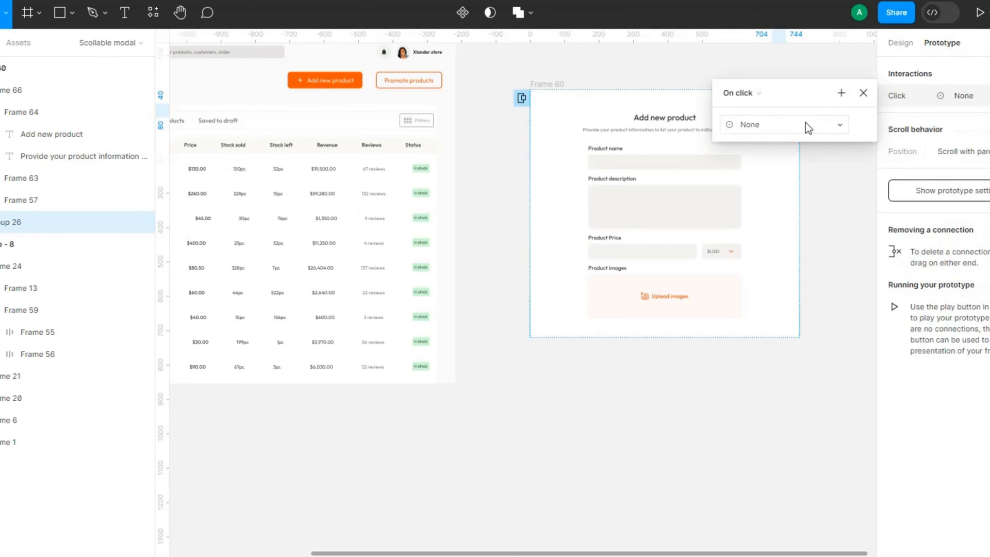
Set the close X's click action to Close overlay and Frame 66's overflow to Vertical
click(783, 124)
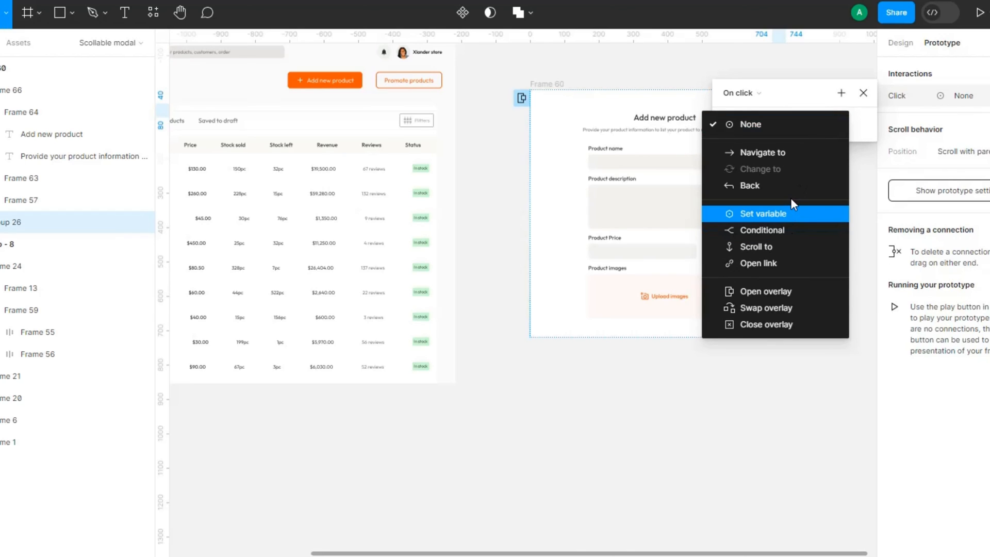
mouse_move(783, 325)
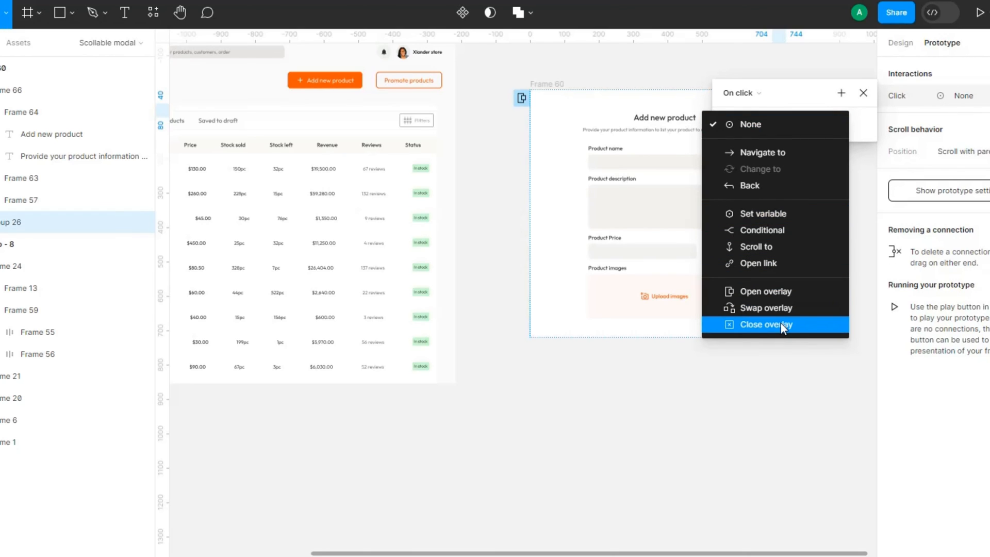
click(768, 324)
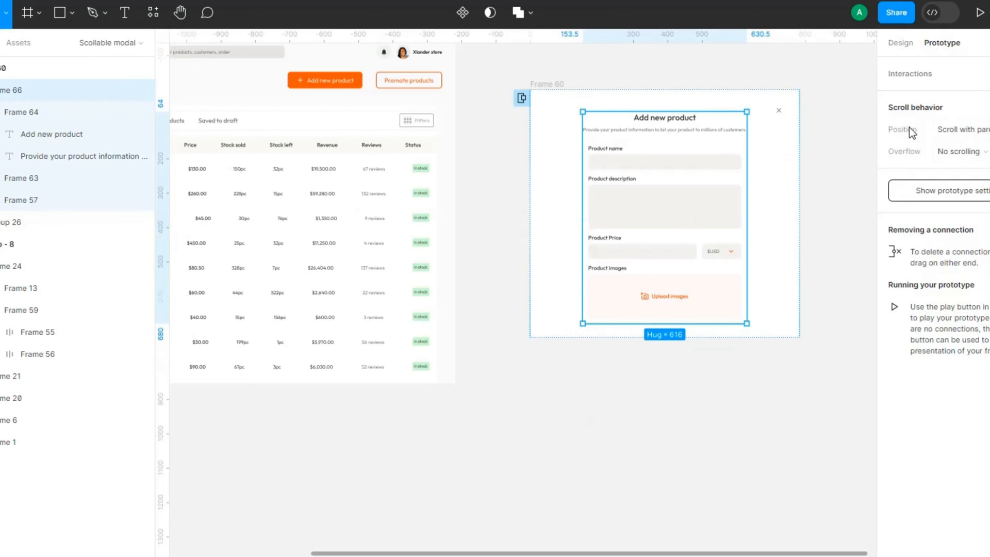
mouse_move(960, 130)
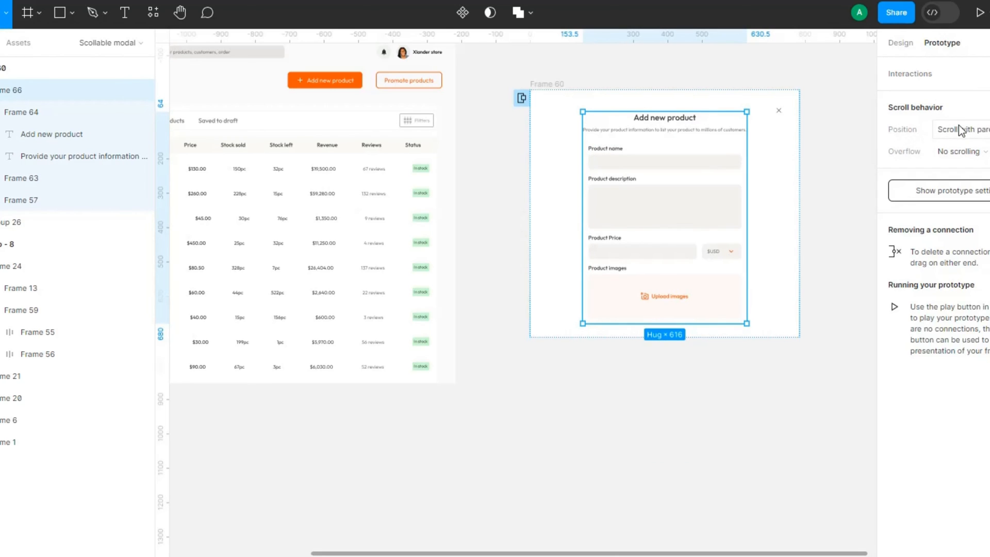
mouse_move(939, 136)
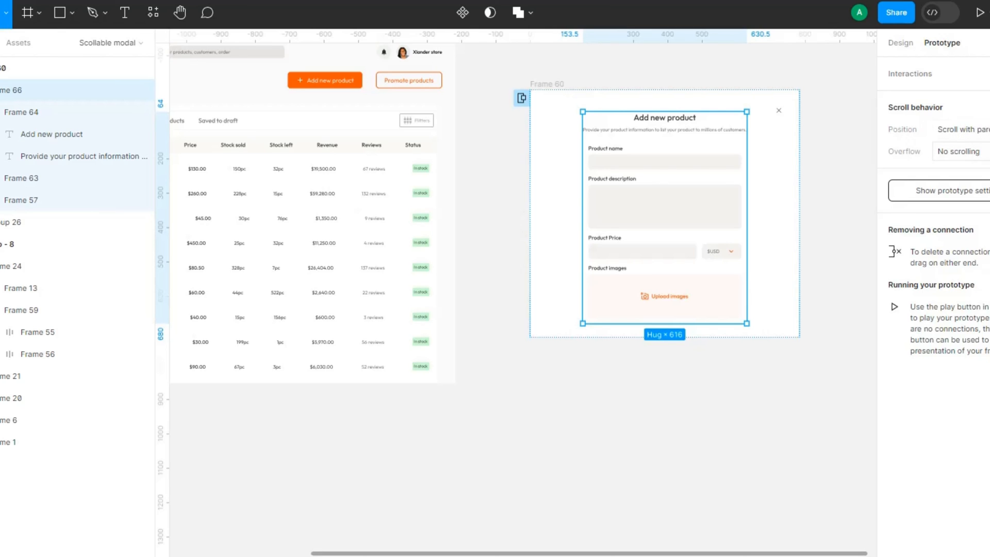
click(959, 151)
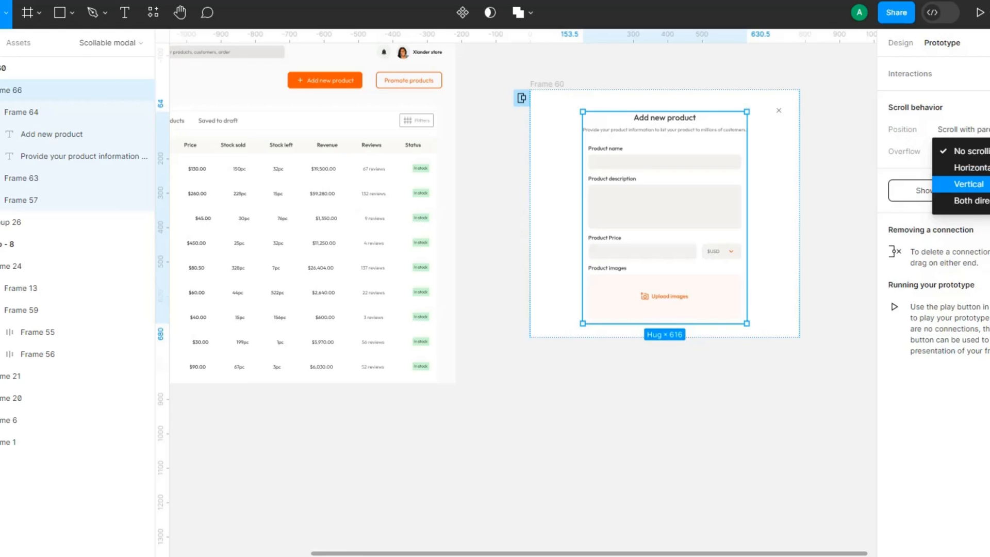
click(963, 184)
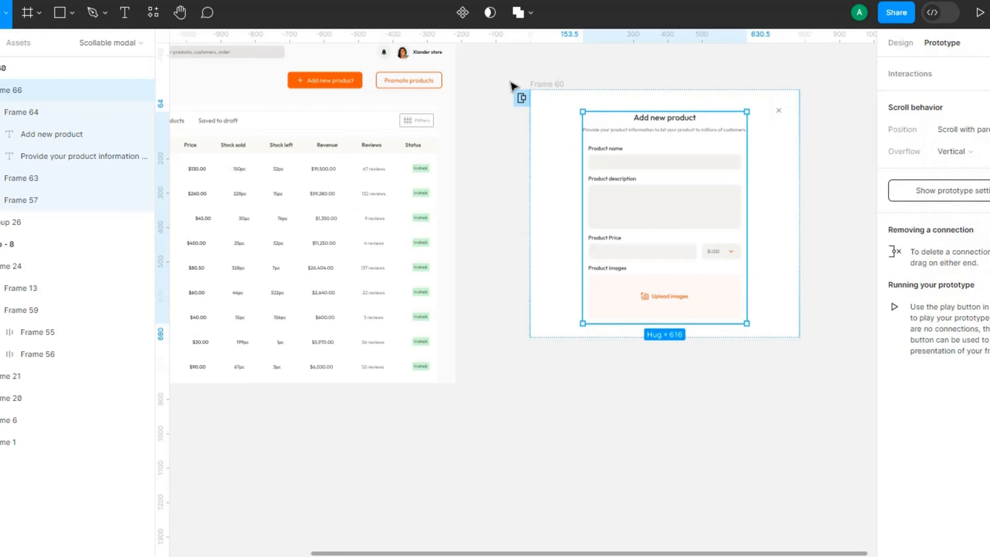